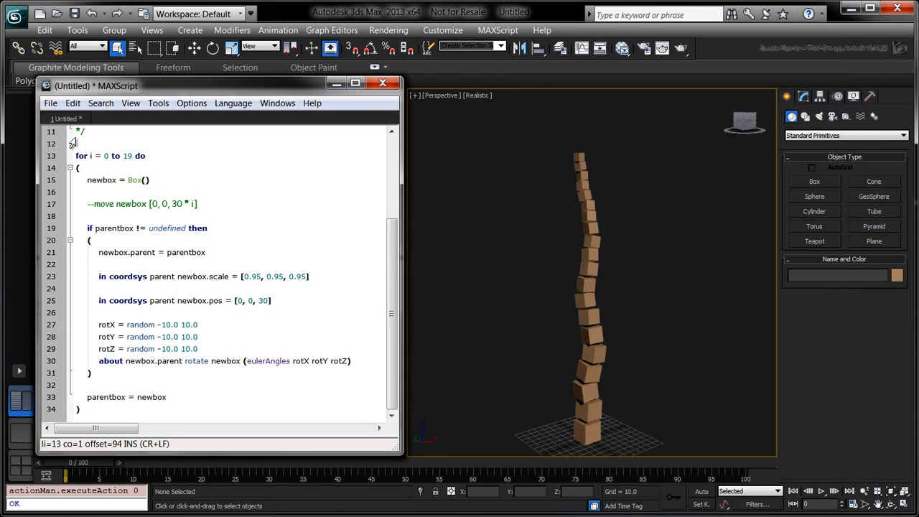
Step: Wrap the loop in 'function tree currentHeight maxHeight parentbox:undefined' iterating from currentHeight to maxHeight
{"action": "type", "text": "function tree currentHeight"}
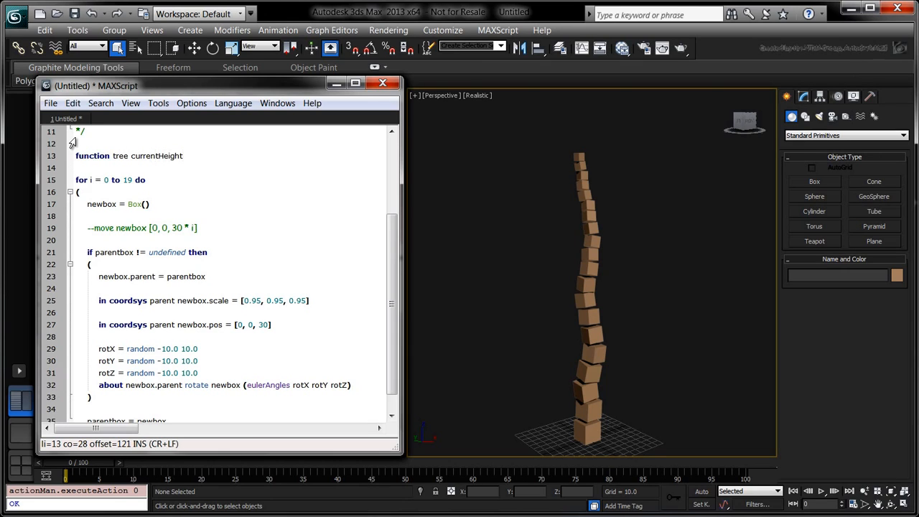
{"action": "type", "text": "maxHeight parentbox:undefined ="}
{"action": "left_click", "coordinate": [234, 168]}
{"action": "type", "text": "("}
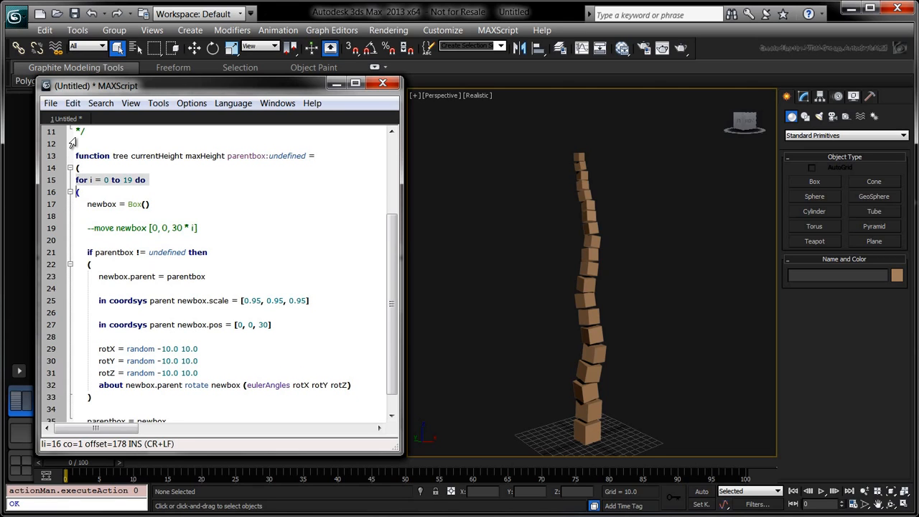
{"action": "scroll", "scroll_direction": "down", "scroll_amount": 3}
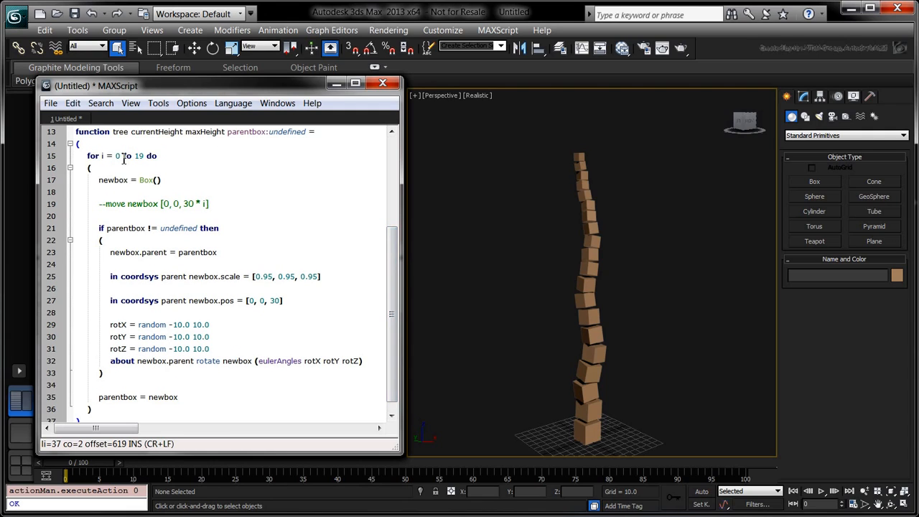
{"action": "type", "text": "currentHeight"}
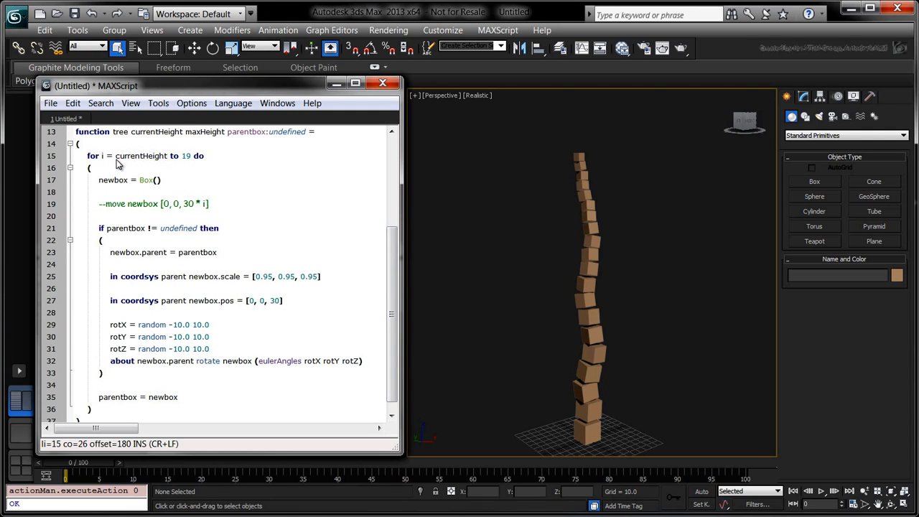
{"action": "double_click", "coordinate": [155, 132]}
{"action": "type", "text": "maxHeight"}
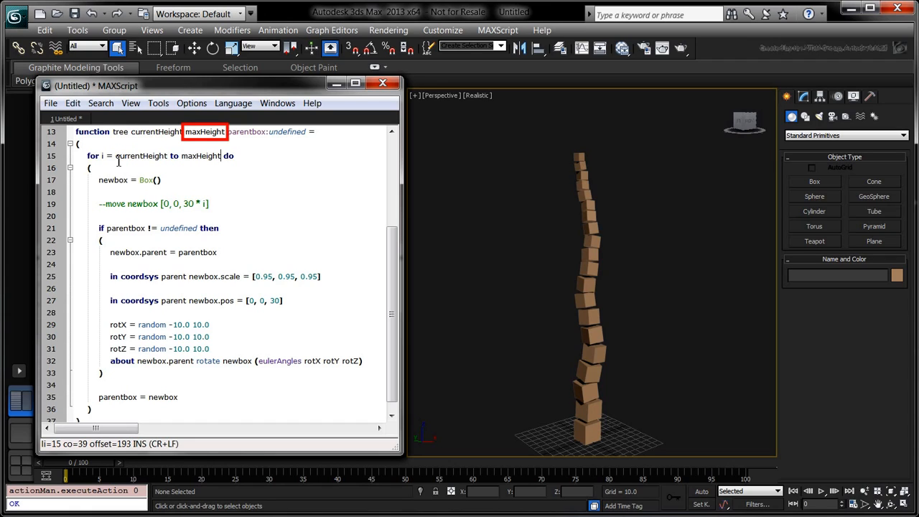
{"action": "left_click", "coordinate": [303, 178]}
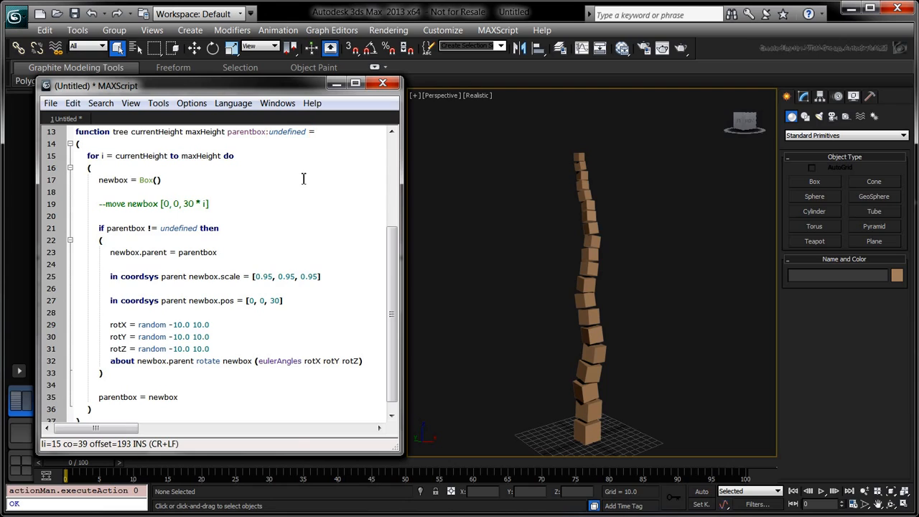
Step: Evaluate the script with Ctrl+E so the tree function is defined, then reach the Listener
{"action": "key", "text": "ctrl+e"}
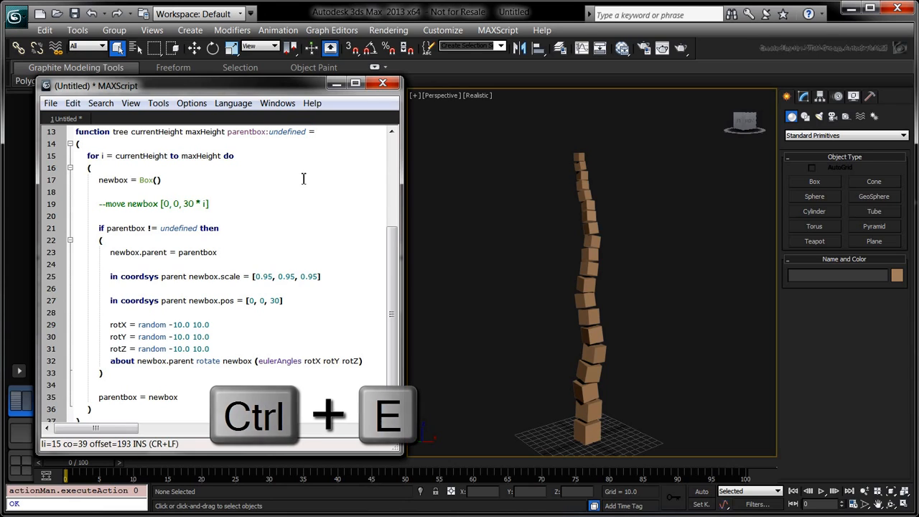
{"action": "key", "text": "ctrl+e"}
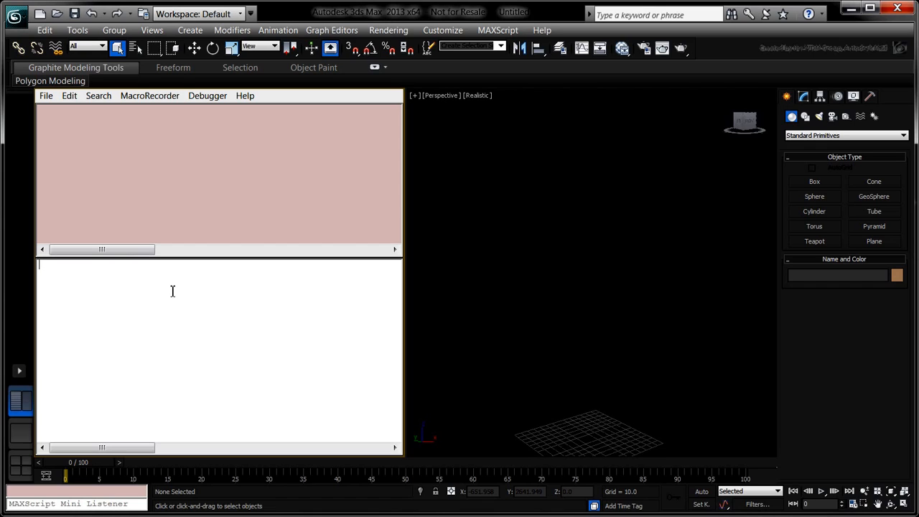
Step: Call 'tree 0 10' and 'tree 0 19' from the Listener to build box towers
{"action": "type", "text": "tree 0 10"}
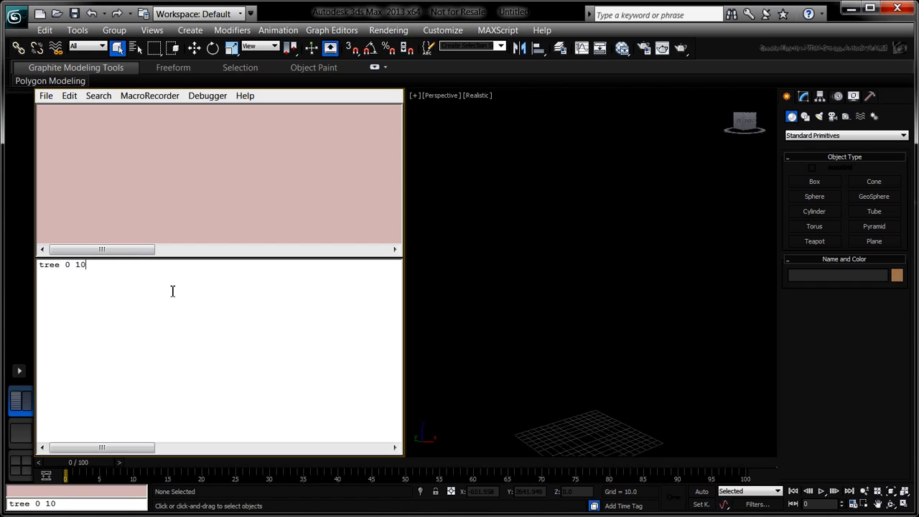
{"action": "key", "text": "enter"}
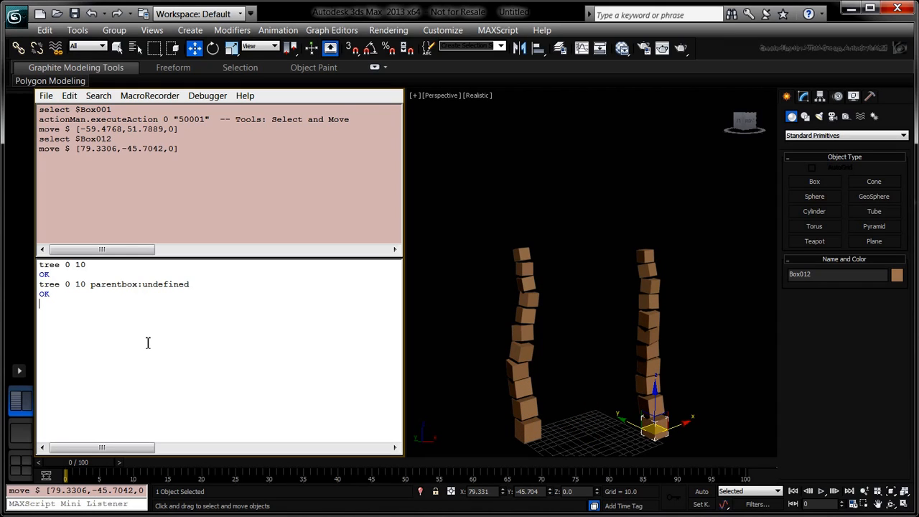
{"action": "type", "text": "tree 0 19"}
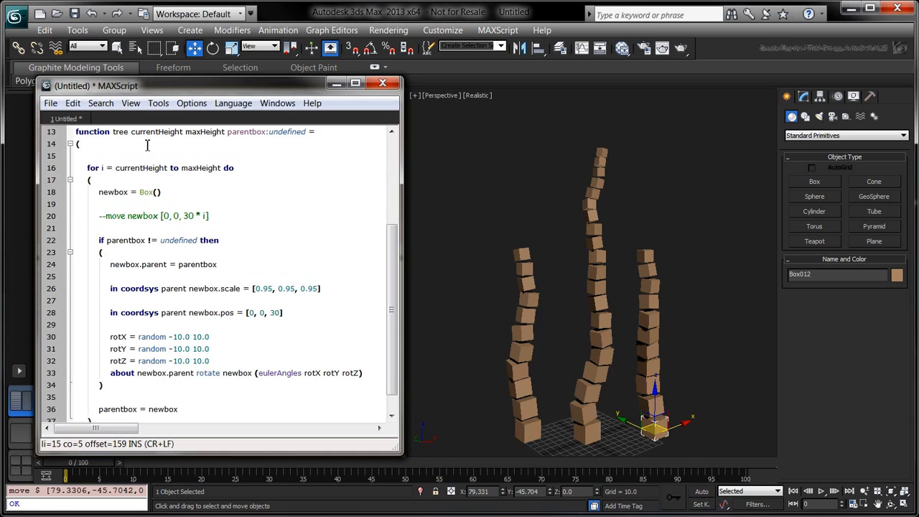
Step: Declare firstbox = undefined, store newbox in it when undefined, and return firstbox at the end
{"action": "type", "text": "firstbox = undefined"}
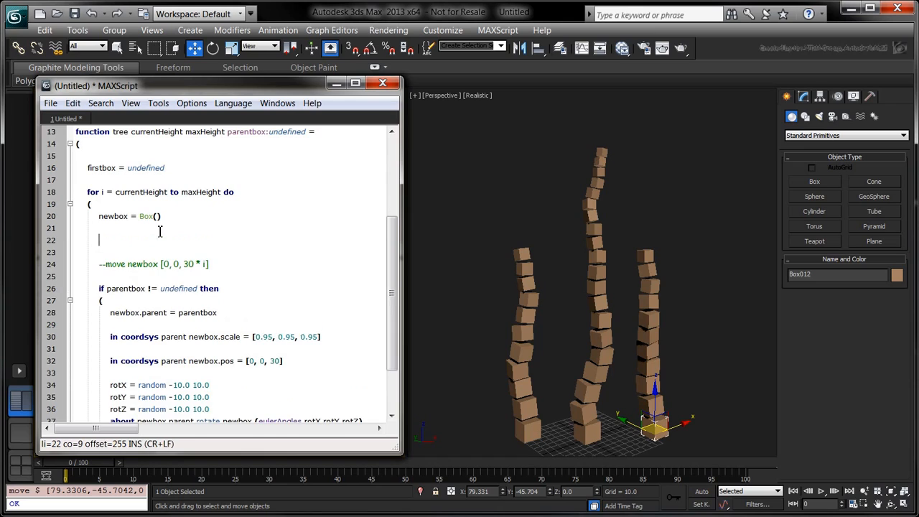
{"action": "type", "text": "if firstbox =="}
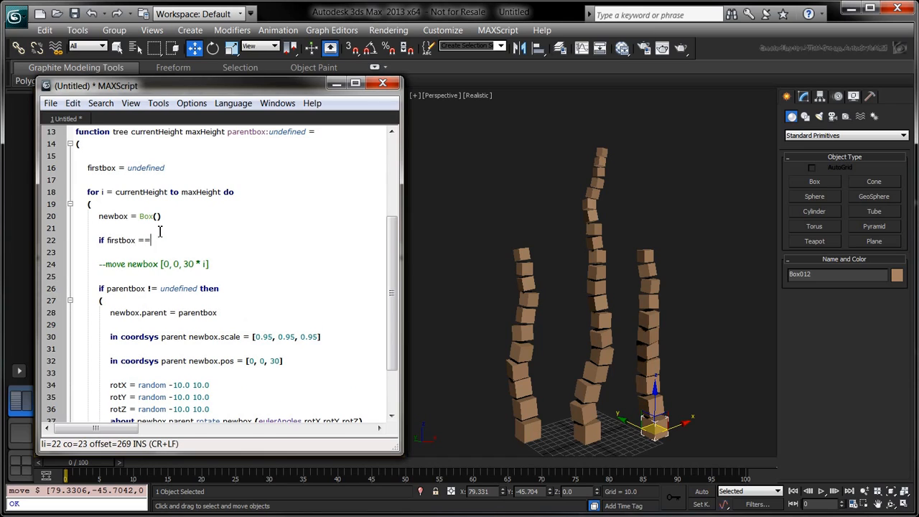
{"action": "type", "text": "undefined then"}
{"action": "type", "text": "firstbox ="}
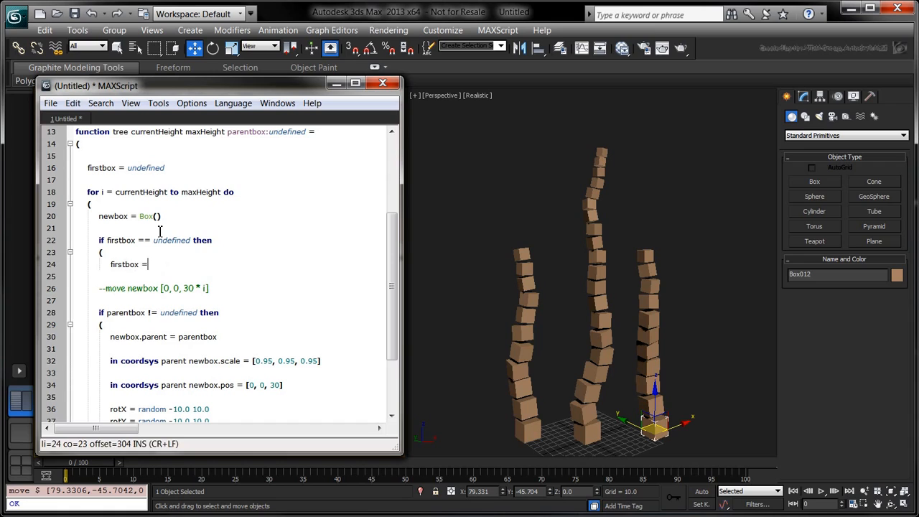
{"action": "type", "text": "newbox"}
{"action": "type", "text": ")"}
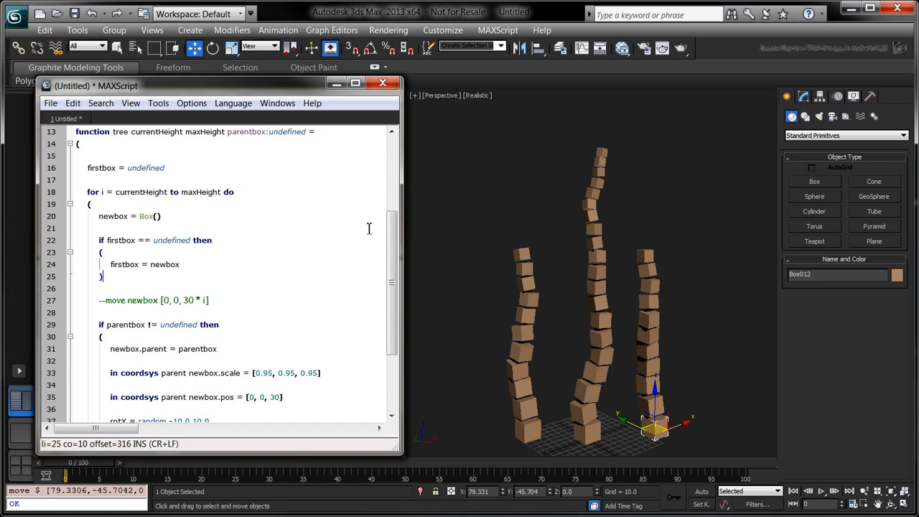
{"action": "scroll", "scroll_direction": "down", "scroll_amount": 3}
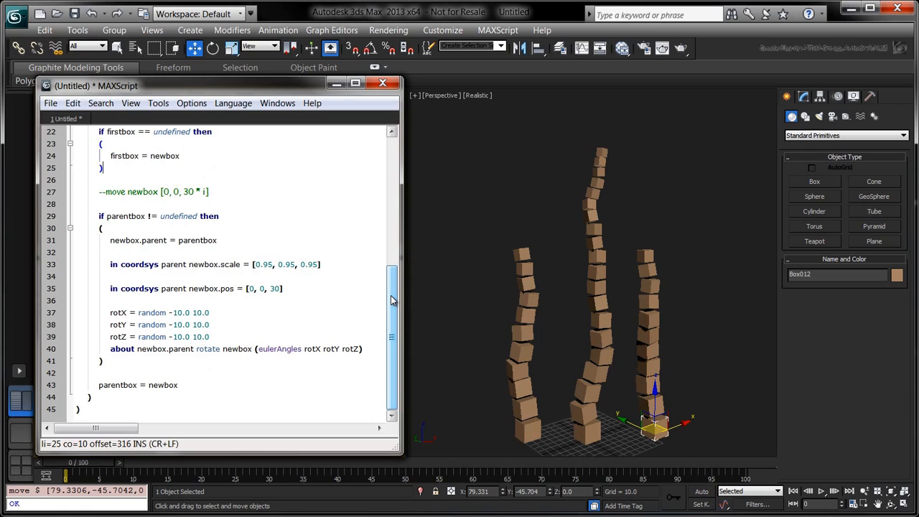
{"action": "scroll", "scroll_direction": "down", "scroll_amount": 3}
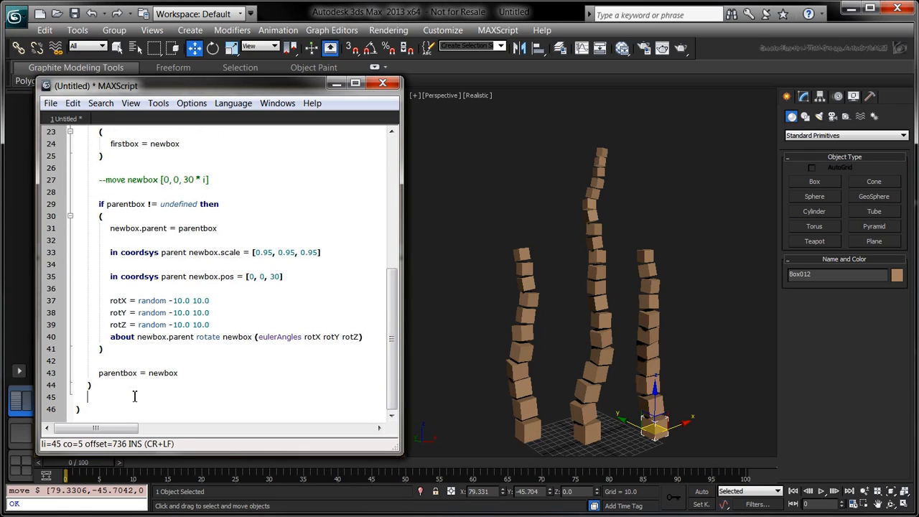
{"action": "type", "text": "firstbox"}
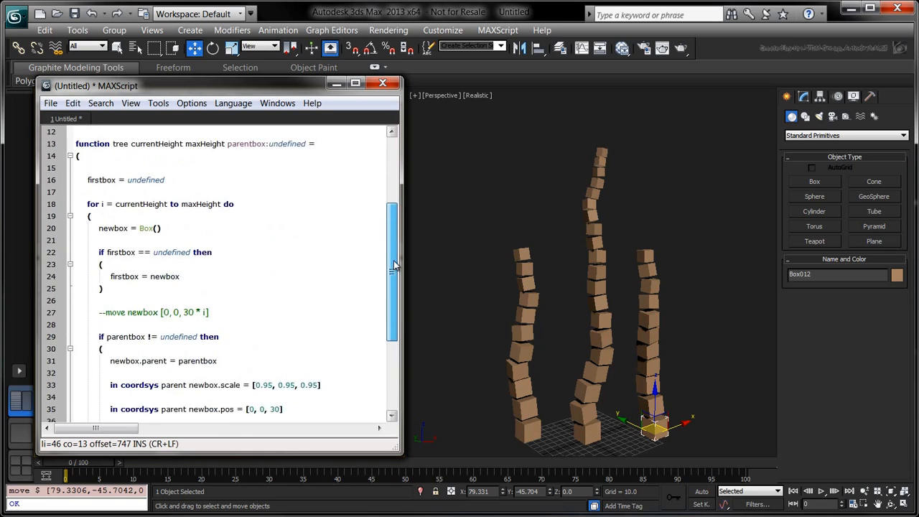
Step: Add branchingChance:0.15, roll branchRoll = random 0.0 1.0 and a '--Create a branch' block when it passes
{"action": "type", "text": "b="}
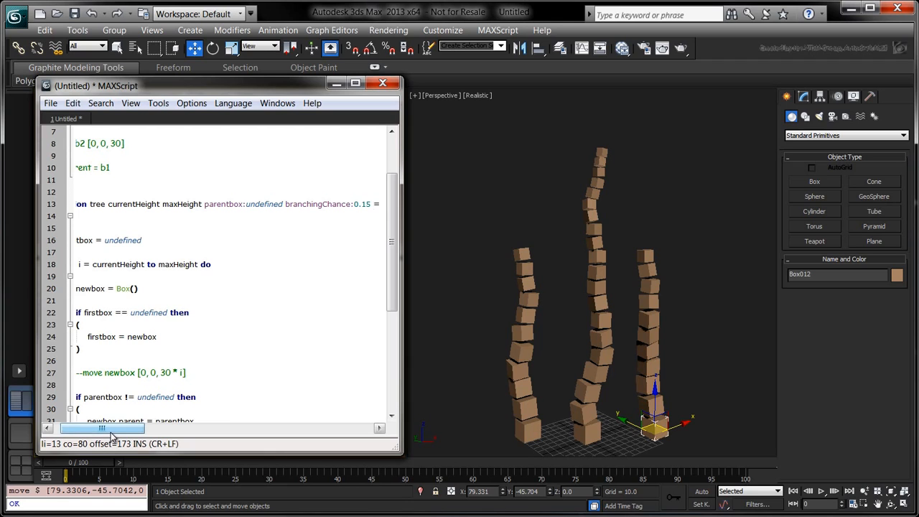
{"action": "scroll", "scroll_direction": "down", "scroll_amount": 3}
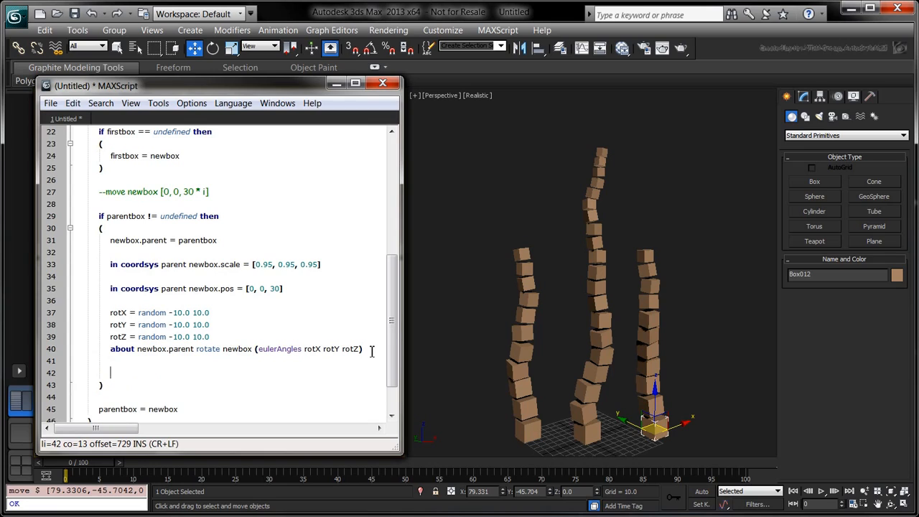
{"action": "type", "text": "branchRoll = random 0.0 1.0"}
{"action": "type", "text": "if branchRoll <= branchingChance then"}
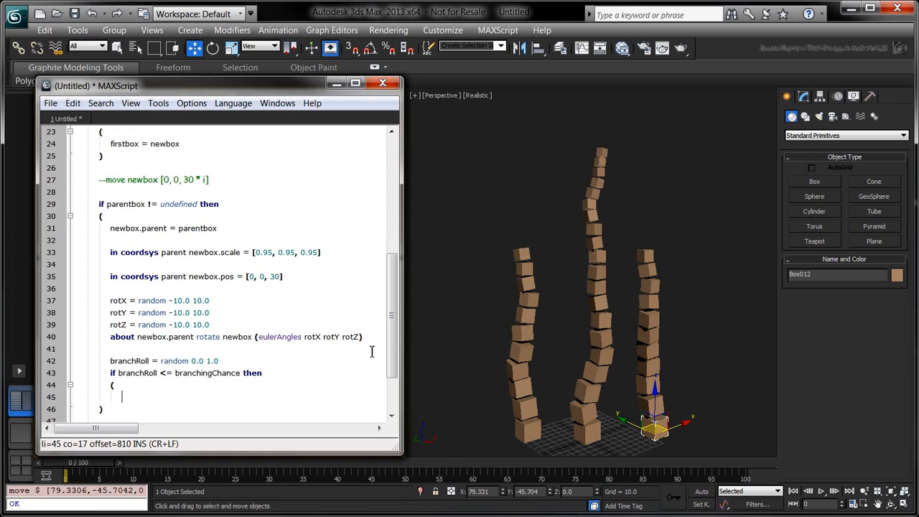
{"action": "type", "text": "--Create a branch"}
{"action": "type", "text": ")"}
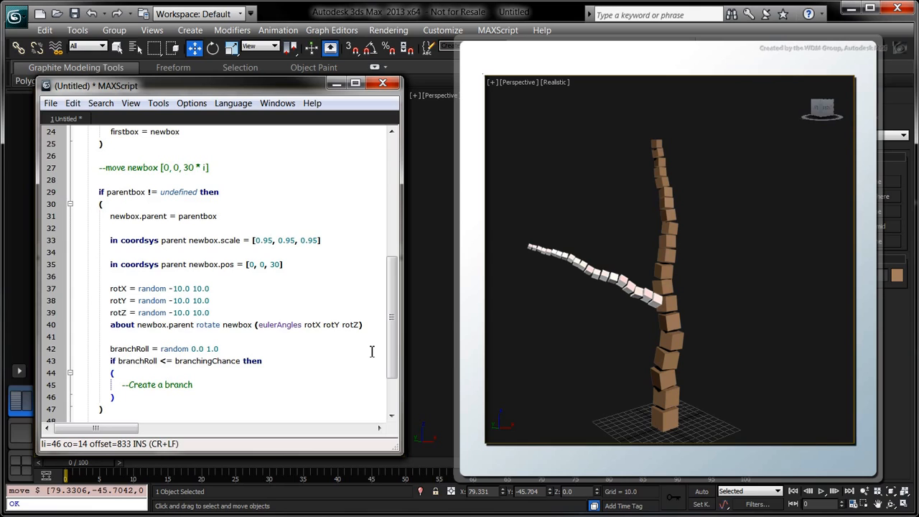
Step: Inside the branch block assign branchbox = tree i maxHeight parentbox:newbox for recursion
{"action": "scroll", "scroll_direction": "down", "scroll_amount": 3}
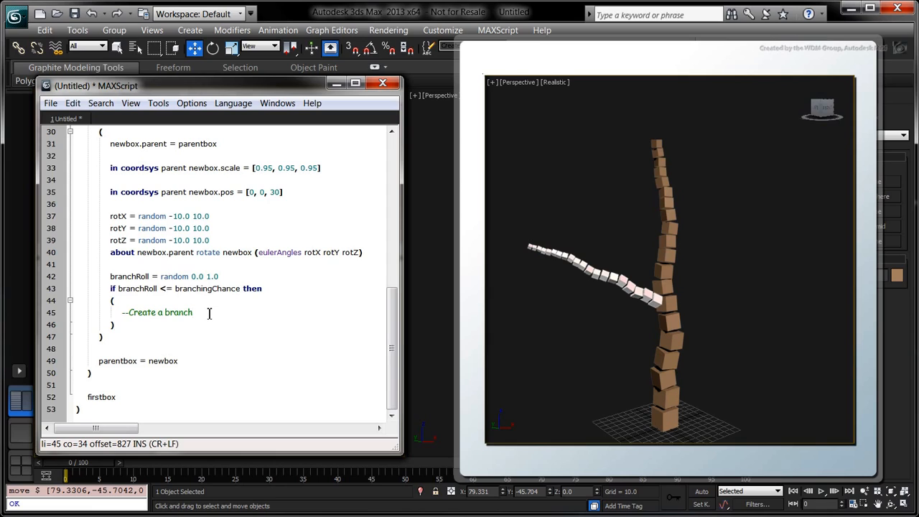
{"action": "type", "text": "branchbox = tree i maxHeight parentbox:newbox"}
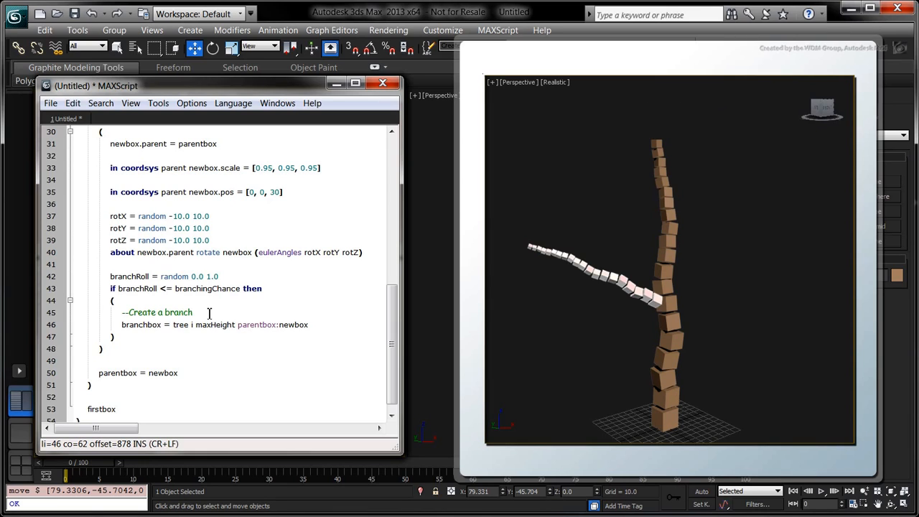
{"action": "double_click", "coordinate": [273, 324]}
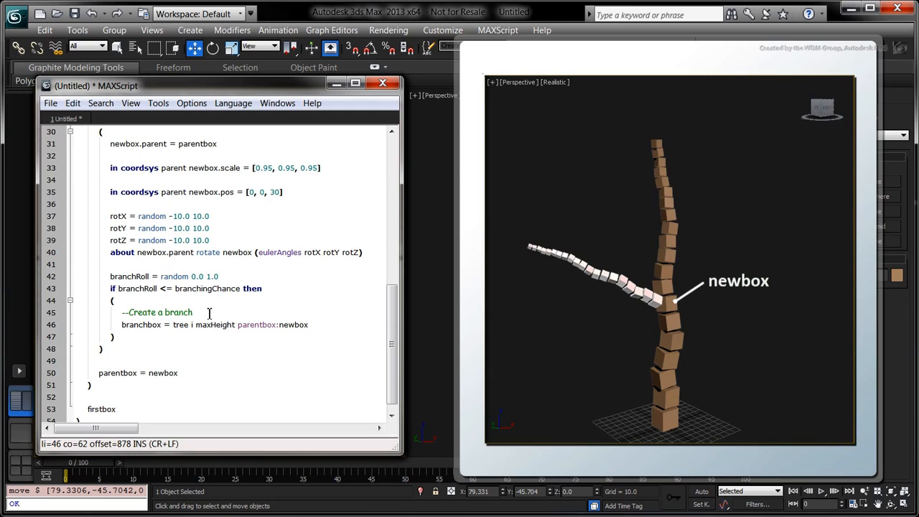
{"action": "double_click", "coordinate": [141, 324]}
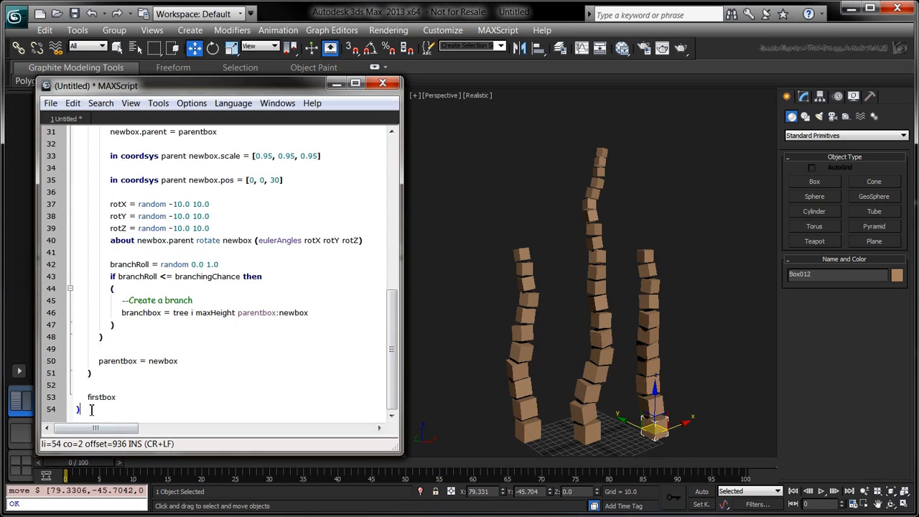
Step: Evaluate 'tree 0 19' to build a tall column of boxes in the scene
{"action": "type", "text": "tree 0 19"}
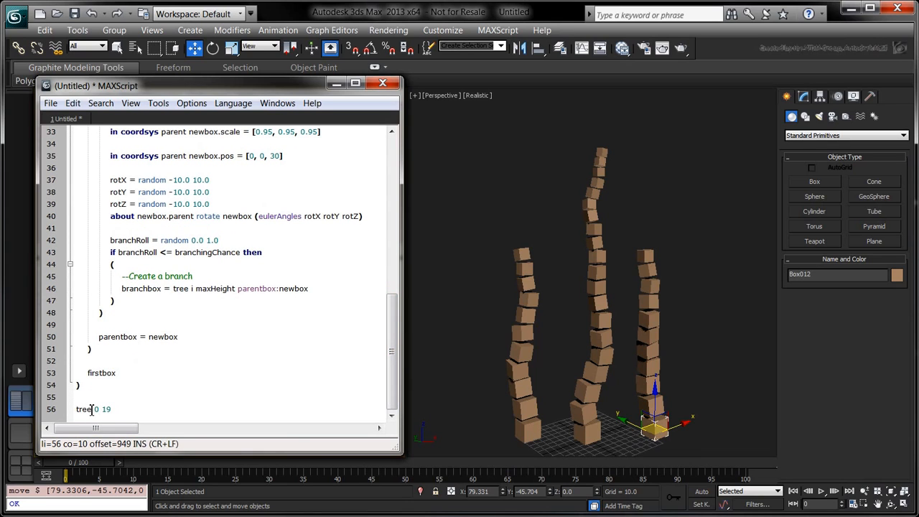
{"action": "key", "text": "ctrl+e"}
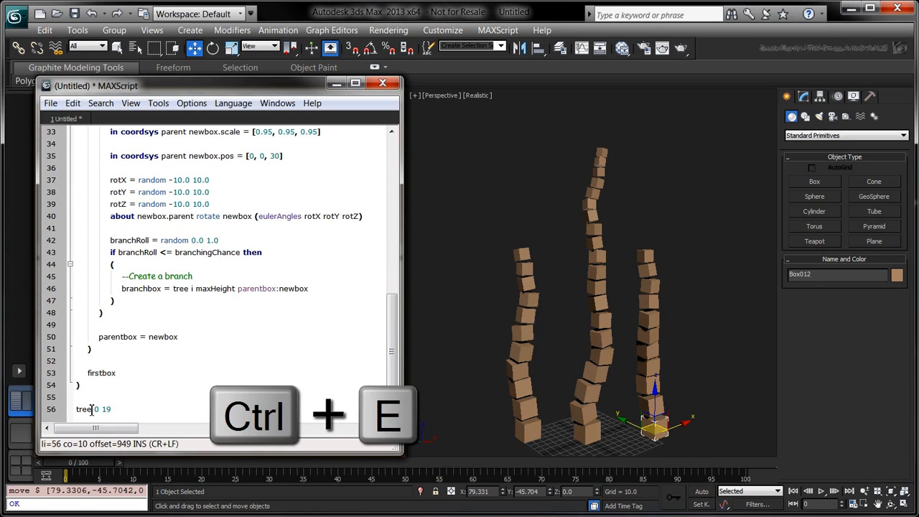
{"action": "key", "text": "ctrl+e"}
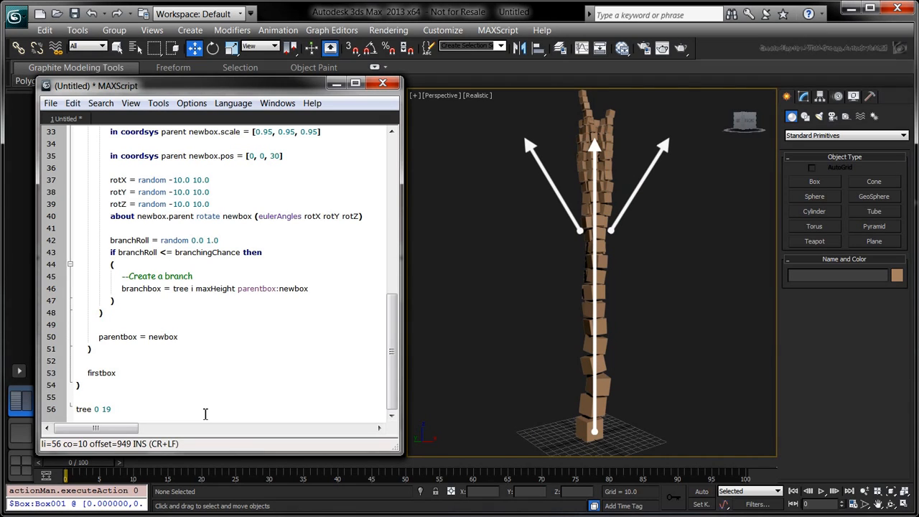
{"action": "scroll", "scroll_direction": "down", "scroll_amount": 3}
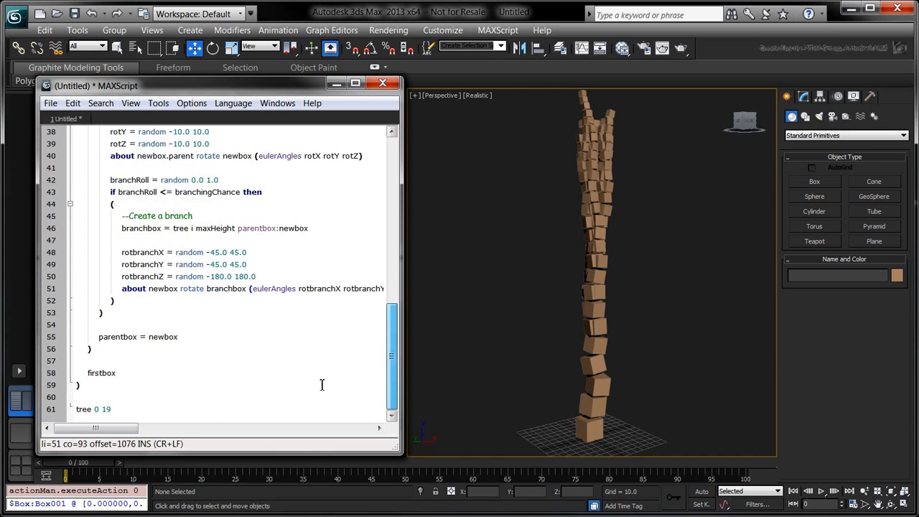
Step: Re-evaluate the script to rebuild the tree with randomly rotated branches
{"action": "key", "text": "ctrl+e"}
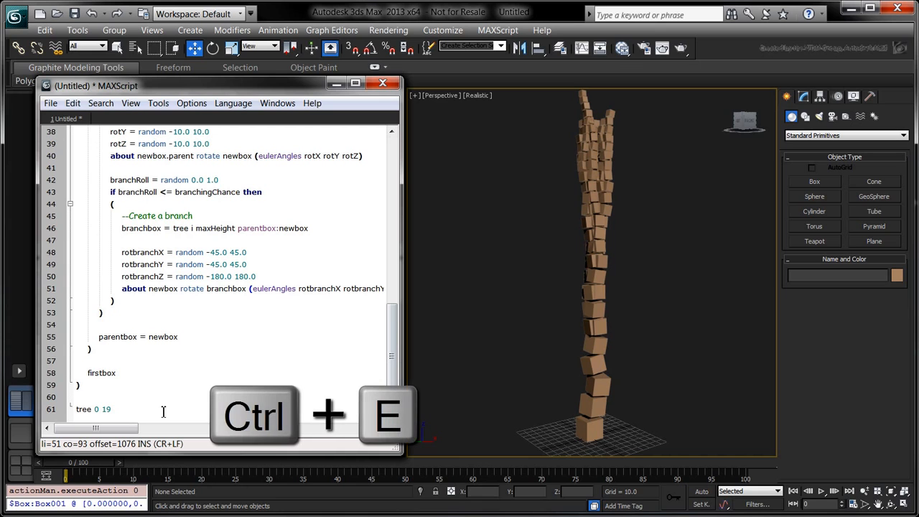
{"action": "key", "text": "ctrl+e"}
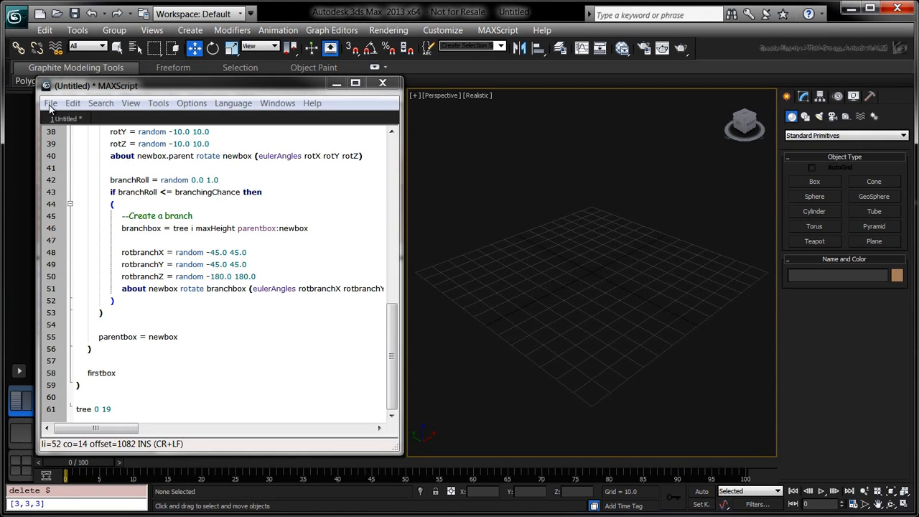
Step: In a new script, delete objects, create b = Box() and key b.scale to 0.25 at time 0
{"action": "left_click", "coordinate": [50, 104]}
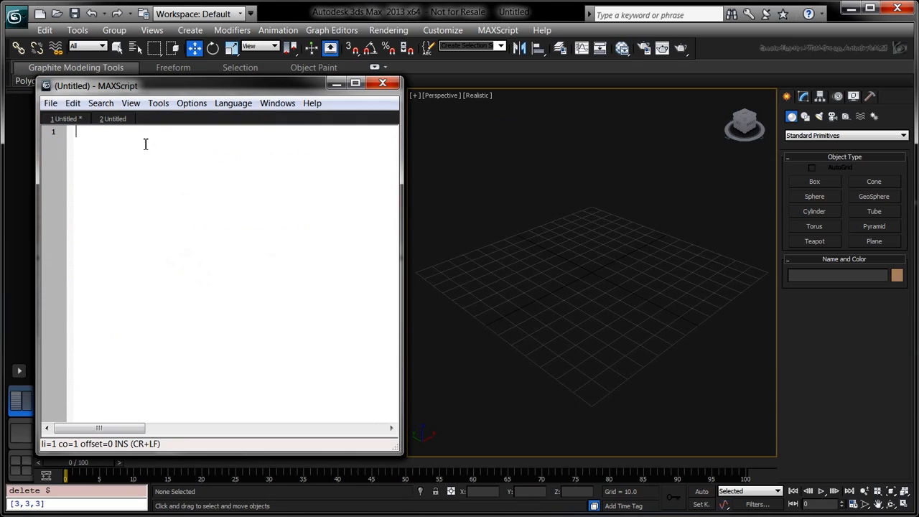
{"action": "type", "text": "delete objects"}
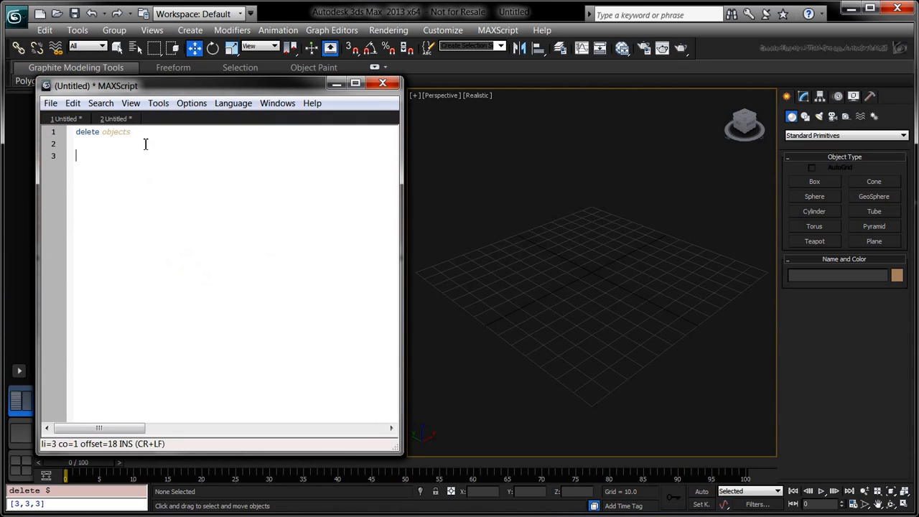
{"action": "type", "text": "b = Box()"}
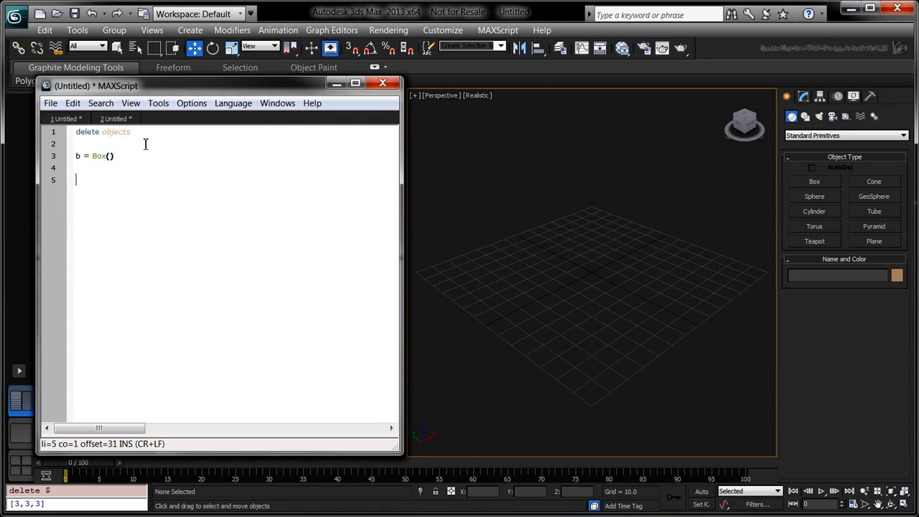
{"action": "type", "text": "with animate on"}
{"action": "type", "text": "("}
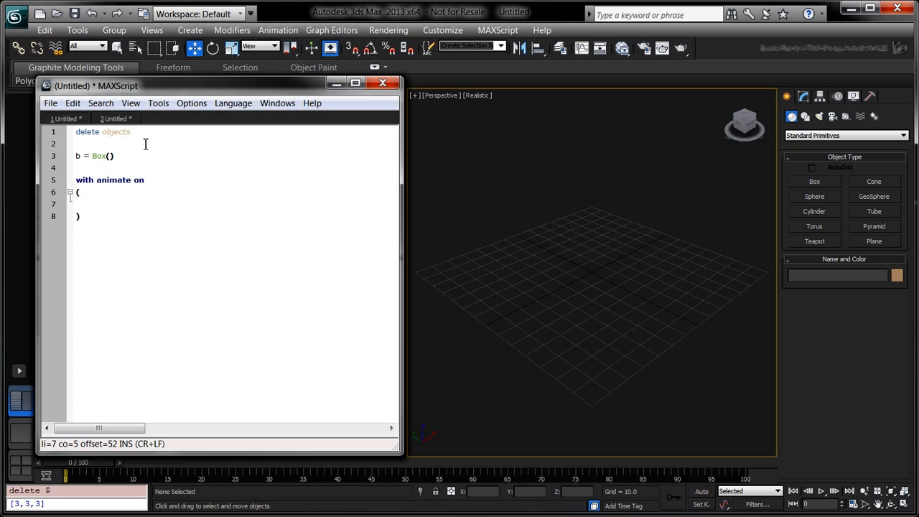
{"action": "type", "text": "at time 0 b."}
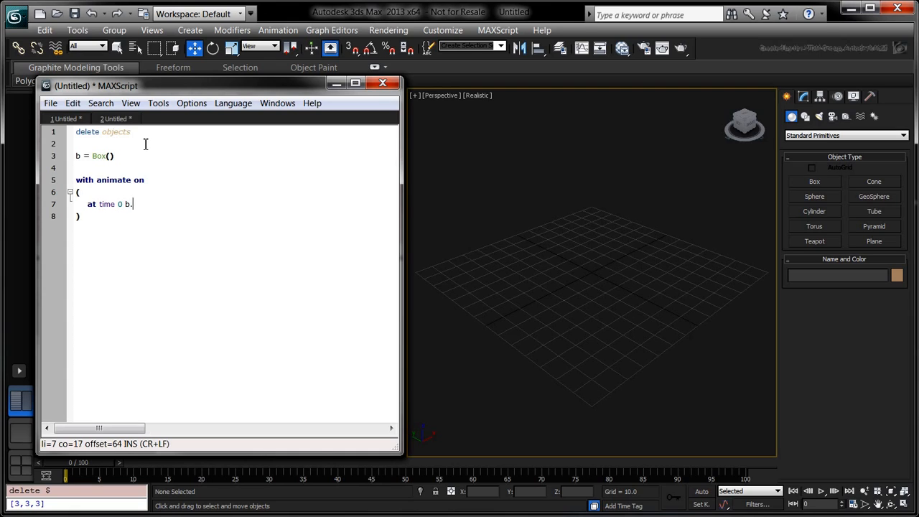
{"action": "type", "text": "scale = [0.25, 0.25, 0.25"}
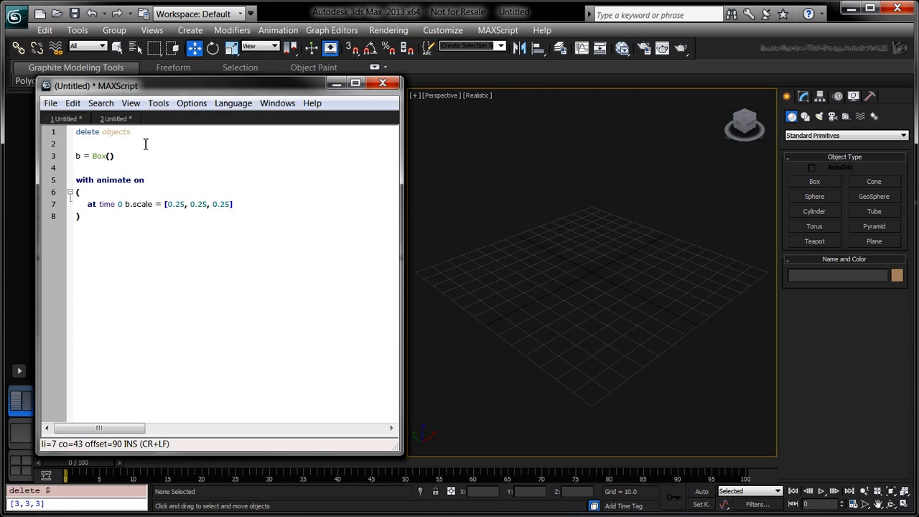
Step: Key b.scale to [3, 3, 3] at time 48 inside the animate block
{"action": "type", "text": "a"}
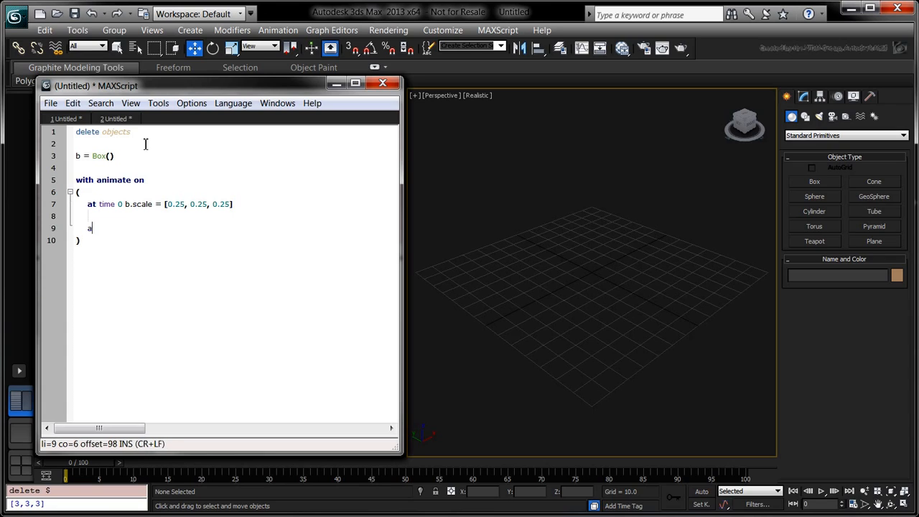
{"action": "type", "text": "t time 48 b.sca"}
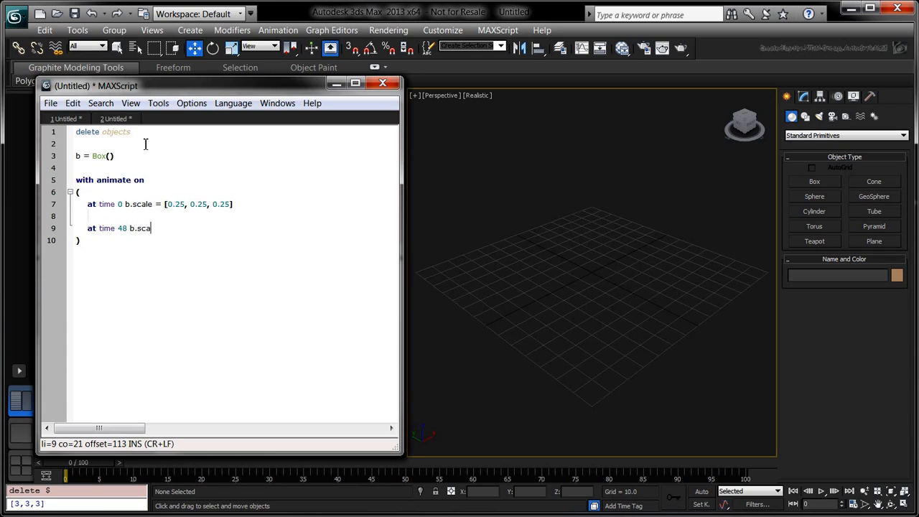
{"action": "type", "text": "le = [3, 3, 3"}
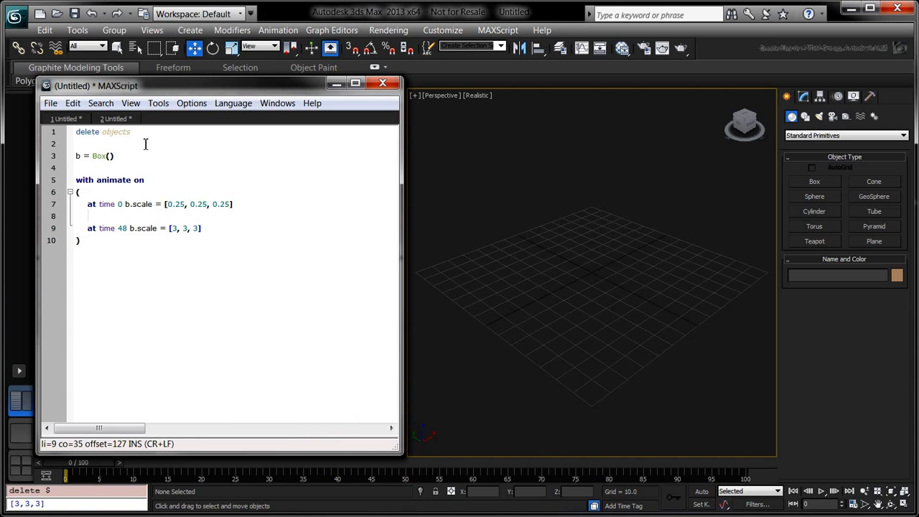
Step: Evaluate the test script so the box appears and its scale animation plays
{"action": "left_click", "coordinate": [821, 491]}
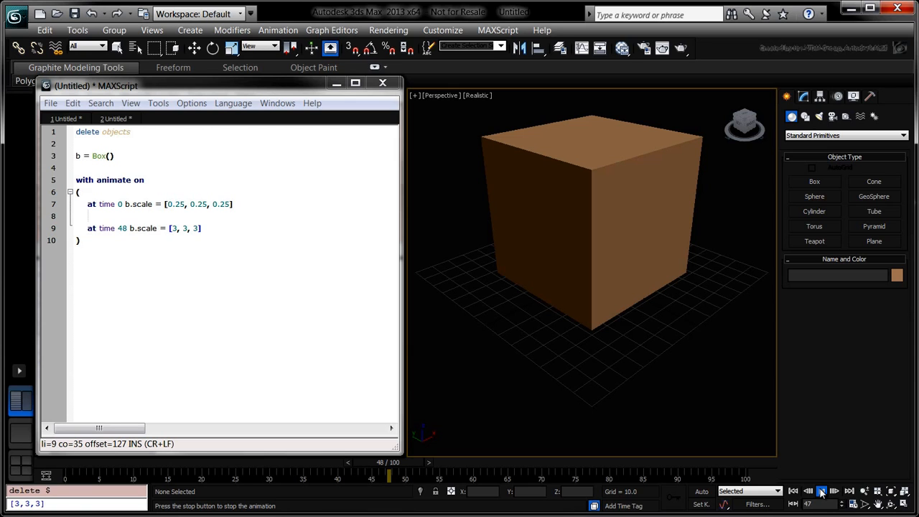
Step: Declare an empty animateTree function taking treeBox, currentFrame:0 and frameIncrement:3
{"action": "left_click", "coordinate": [822, 491]}
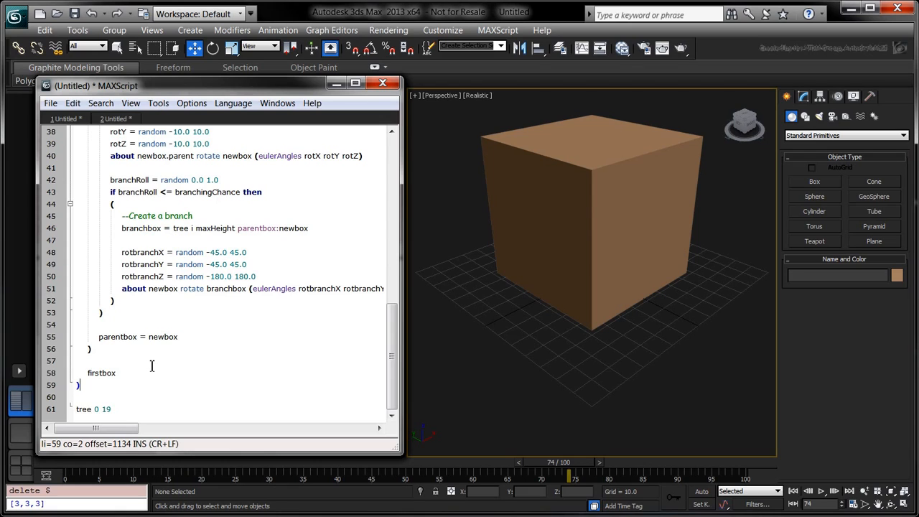
{"action": "type", "text": "function animateTree"}
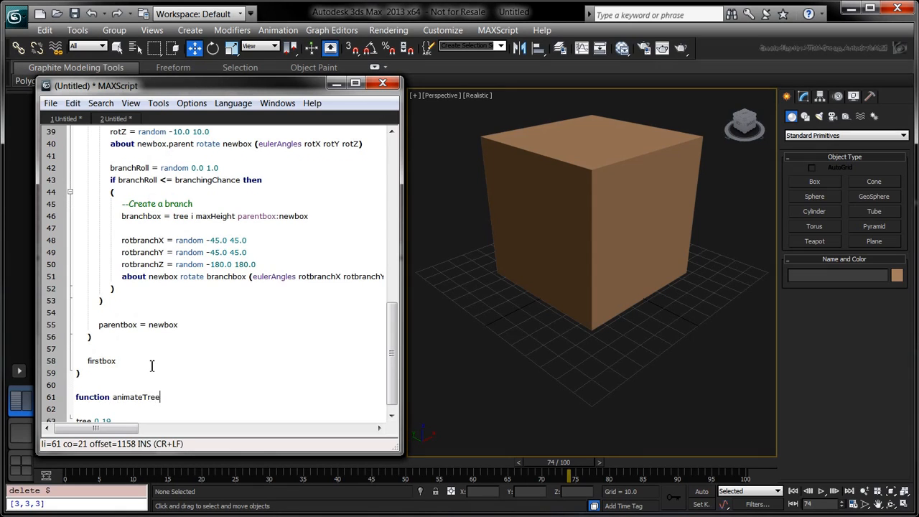
{"action": "type", "text": "treeBox currentFram"}
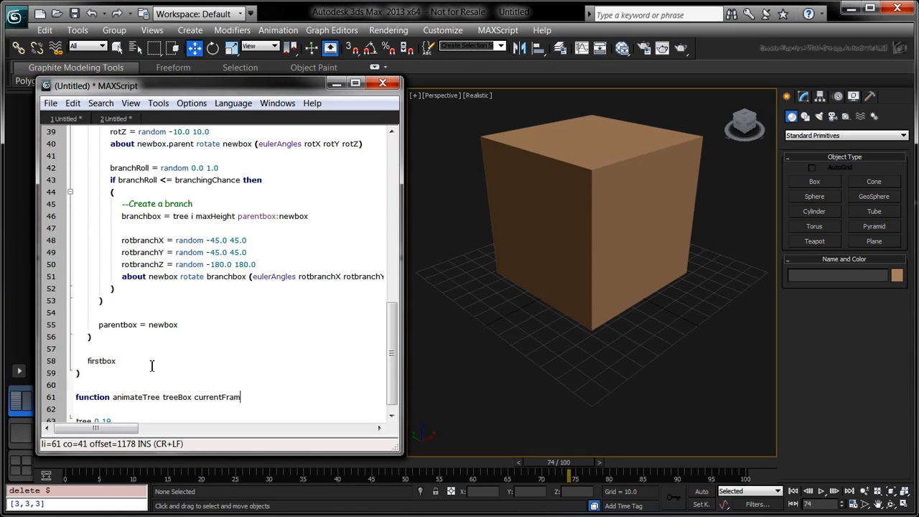
{"action": "type", "text": ":0 frameIncrement:3 ="}
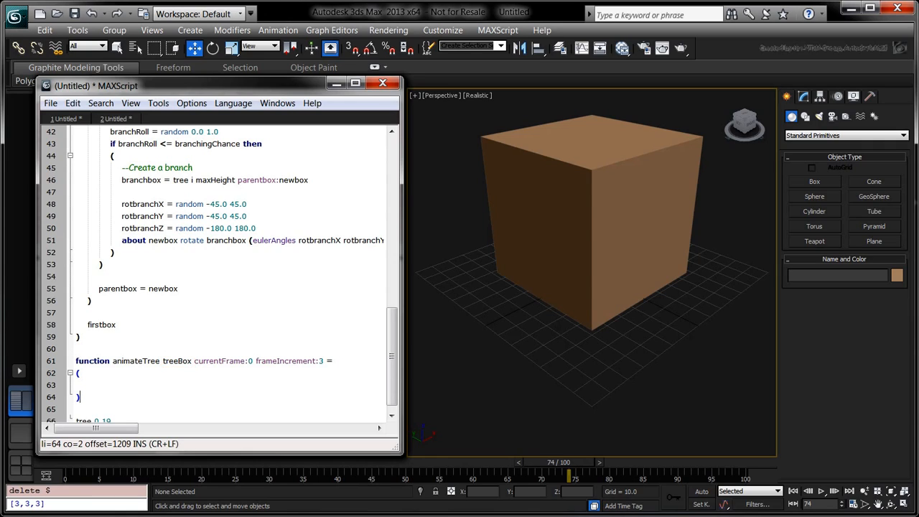
Step: Select the old tree test call so it can be replaced
{"action": "double_click", "coordinate": [223, 361]}
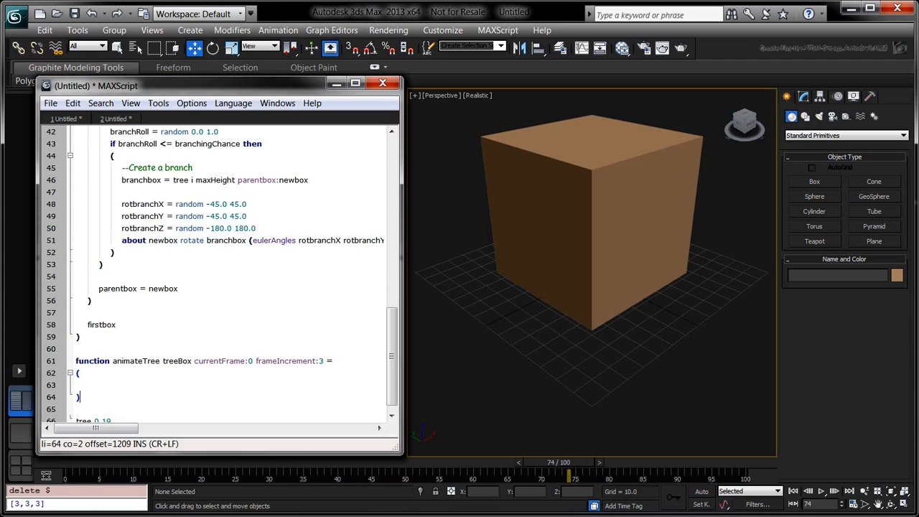
{"action": "double_click", "coordinate": [286, 361]}
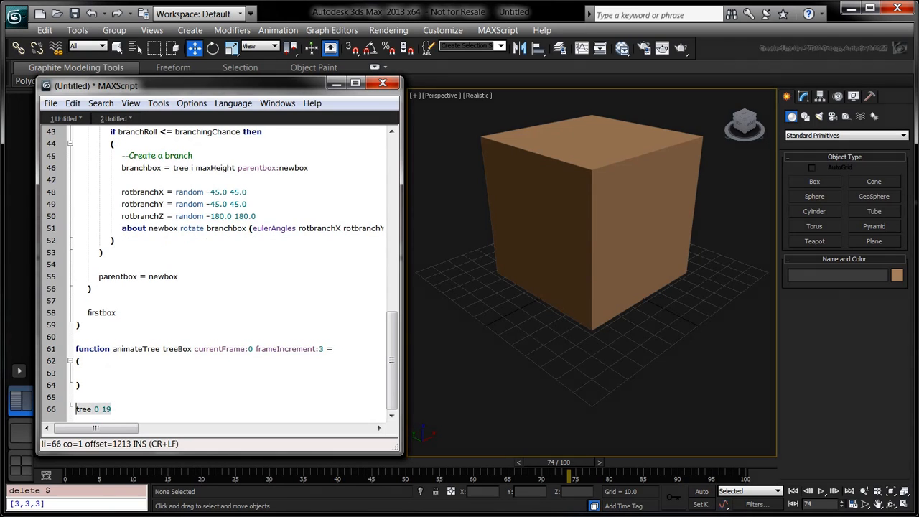
Step: Write myTree = tree 0 25 branchingChance:0.25 followed by animateTree myTree
{"action": "type", "text": "myTree ="}
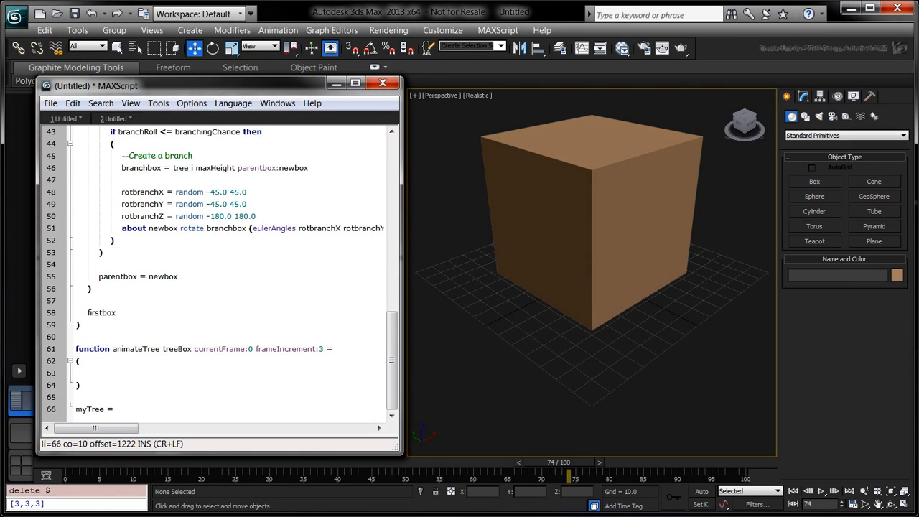
{"action": "type", "text": "tree 0 25 bran"}
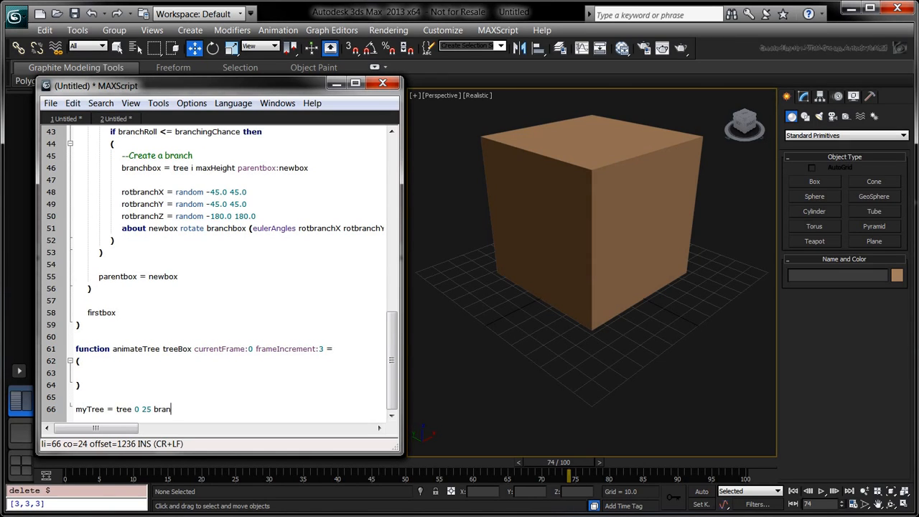
{"action": "type", "text": "chingChance:0"}
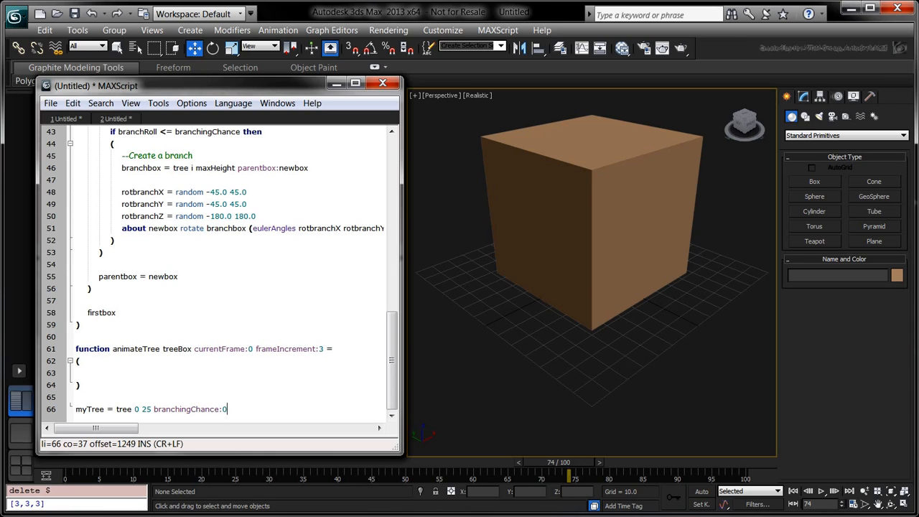
{"action": "type", "text": ".25"}
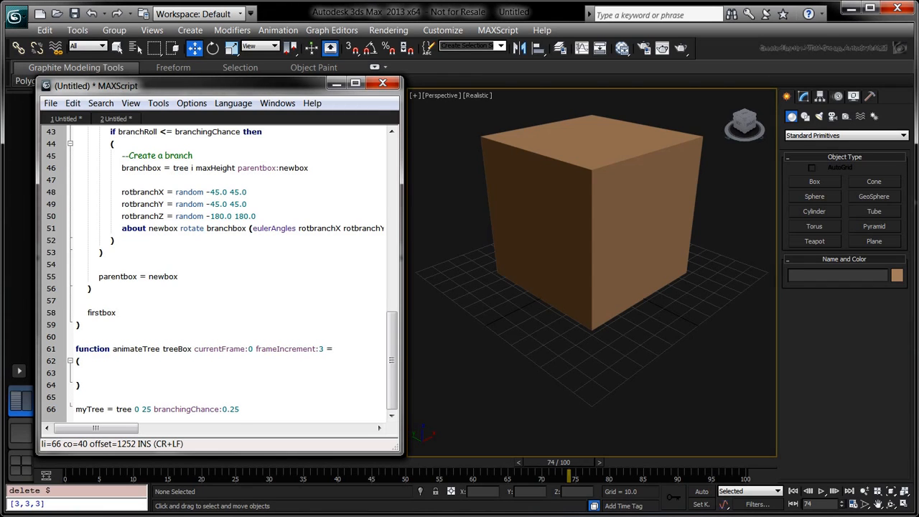
{"action": "type", "text": "animateTree myTree"}
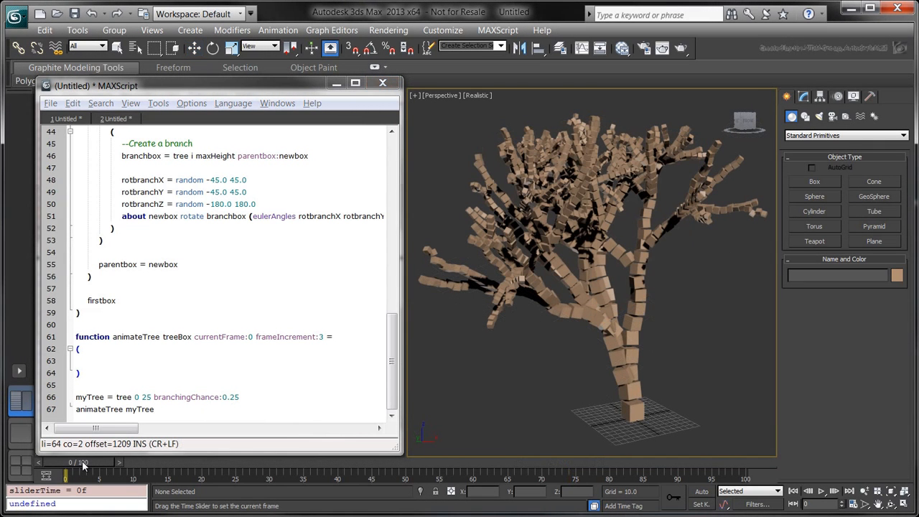
Step: Scrub the time slider to check the generated box tree
{"action": "left_click_drag", "start_coordinate": [66, 472], "coordinate": [193, 472]}
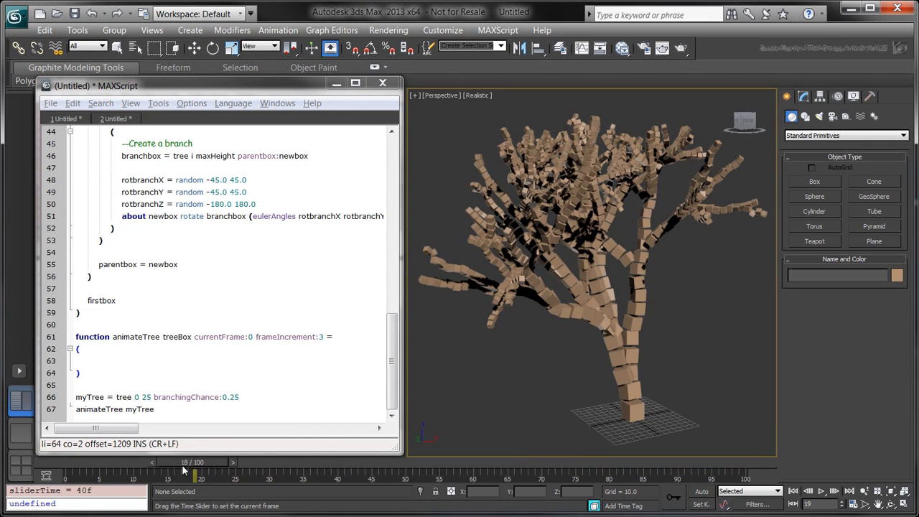
{"action": "left_click_drag", "start_coordinate": [199, 472], "coordinate": [147, 472]}
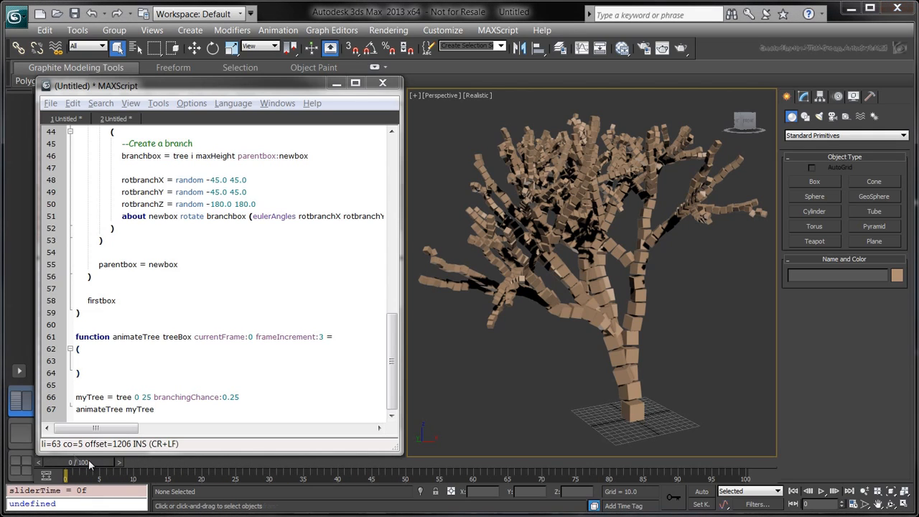
Step: Inside animateTree, recurse through the children and store currentScale = treeBox.scale
{"action": "left_click", "coordinate": [88, 360]}
{"action": "type", "text": "for i = 1 to treeBox.children.count do"}
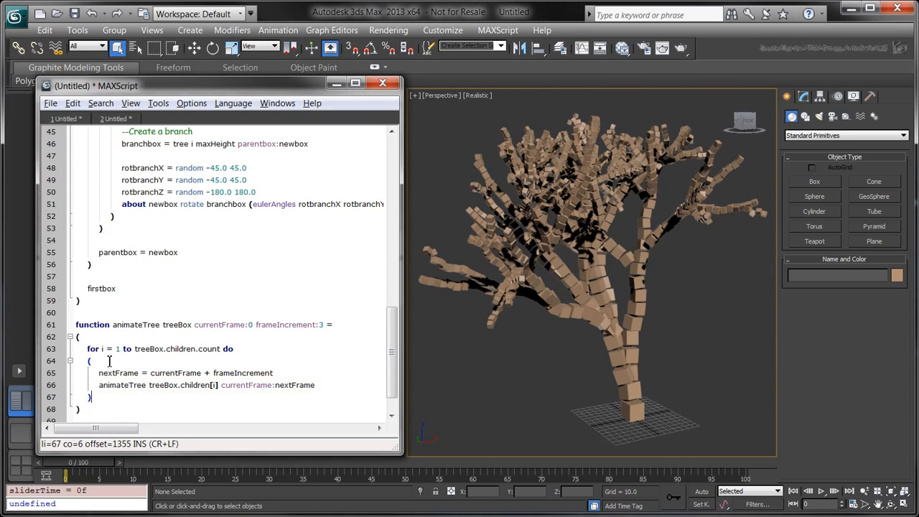
{"action": "double_click", "coordinate": [135, 324]}
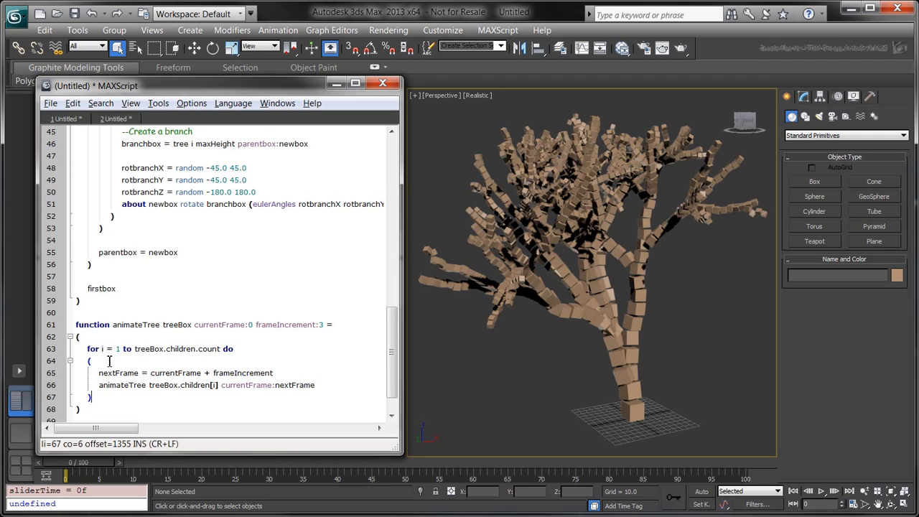
{"action": "type", "text": "currentScale ="}
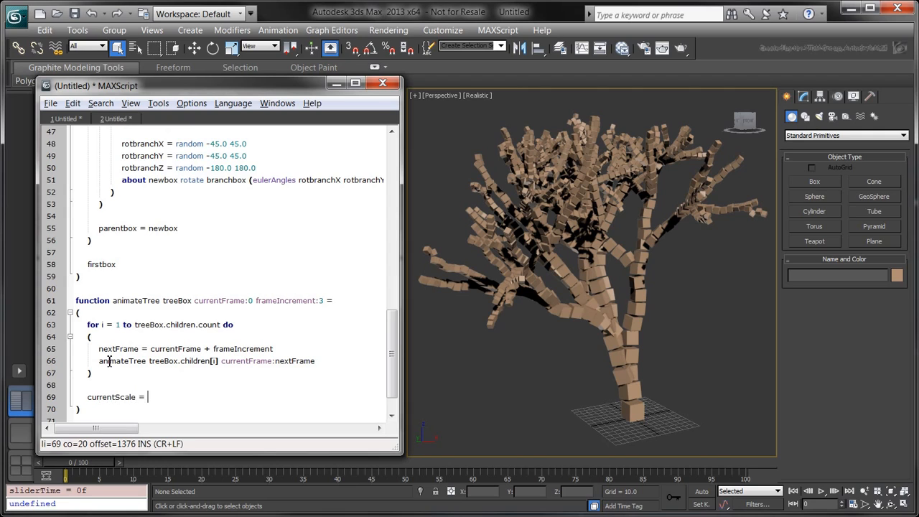
{"action": "type", "text": "treeBox."}
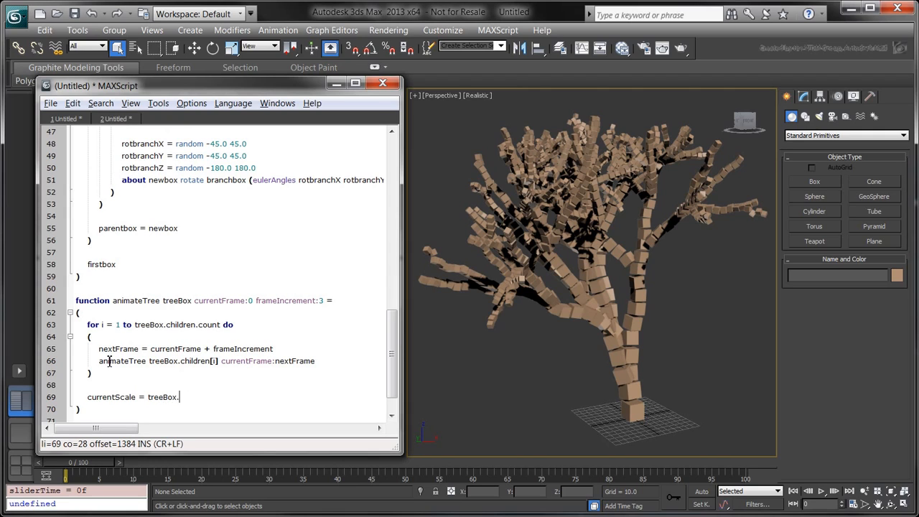
{"action": "type", "text": "scale"}
{"action": "type", "text": "with animate on"}
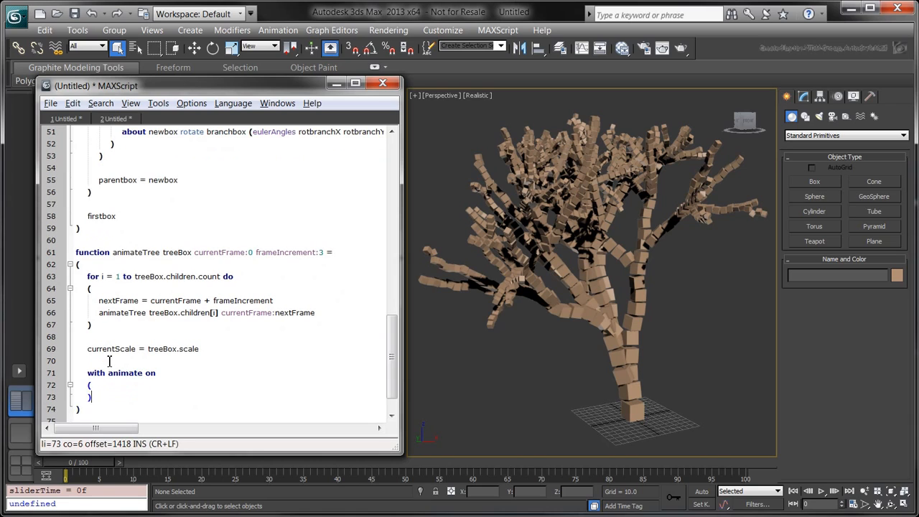
Step: Key treeBox's scale from zero at time 0 to currentScale at currentFrame with animate on
{"action": "type", "text": "at time 0 treeBox.scale = [0, 0, 0"}
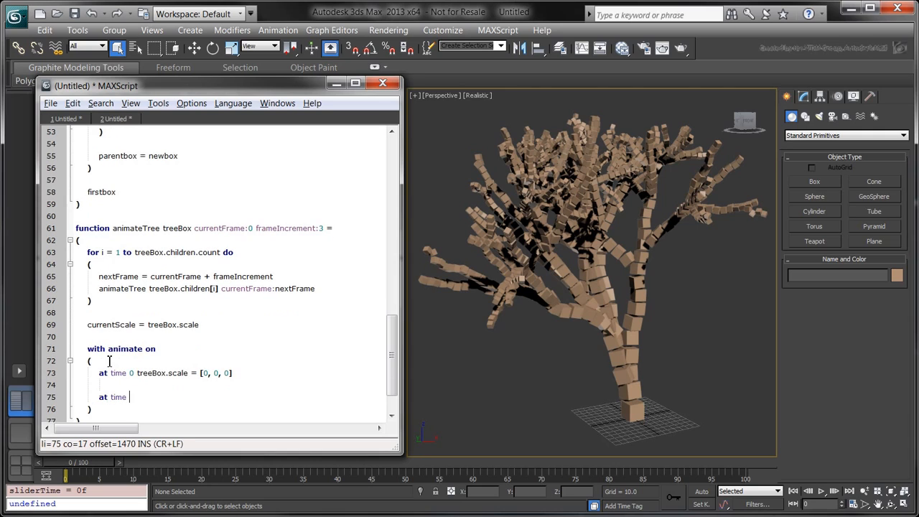
{"action": "type", "text": "currentFrame treeBox.scale = currentScale"}
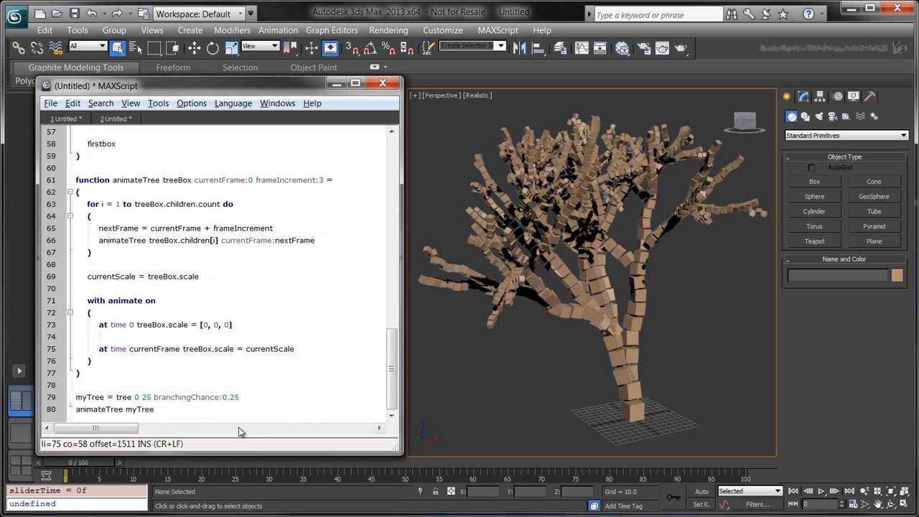
Step: Evaluate the script to rebuild the tree and play the animation so it grows in
{"action": "key", "text": "ctrl+e"}
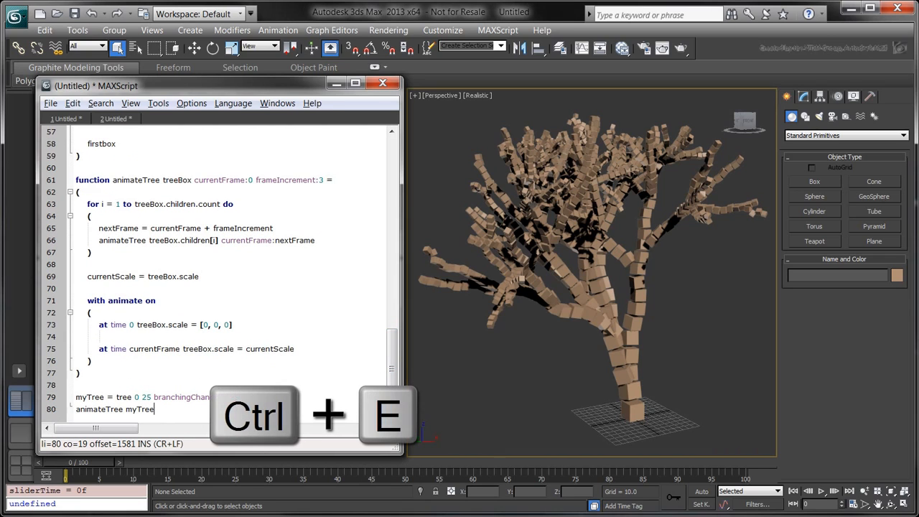
{"action": "key", "text": "Ctrl+E"}
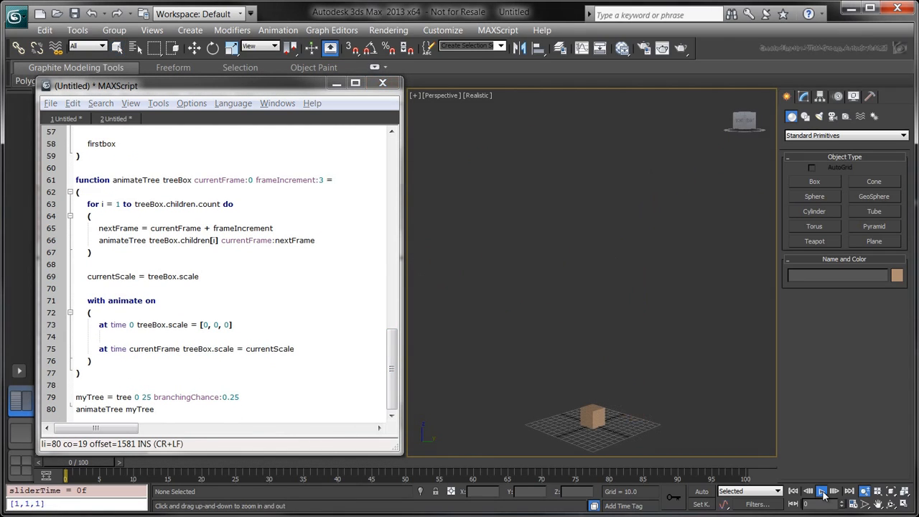
{"action": "left_click", "coordinate": [821, 492]}
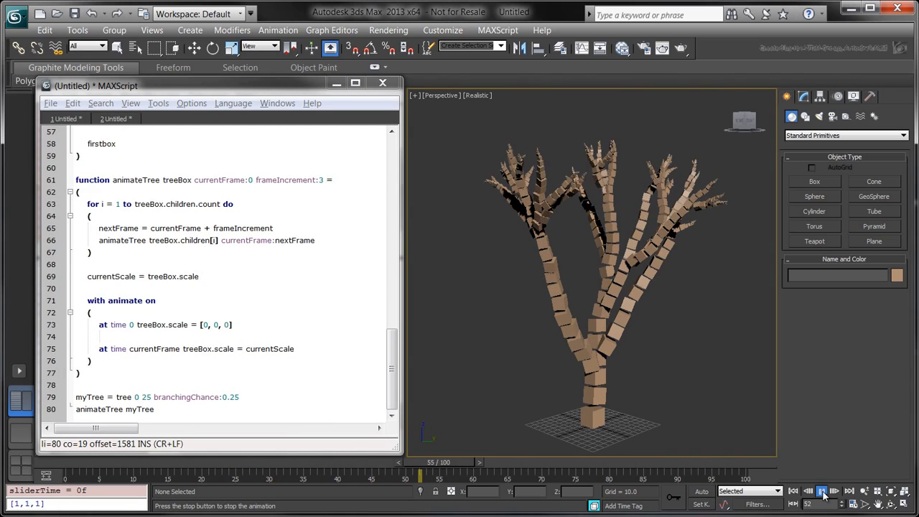